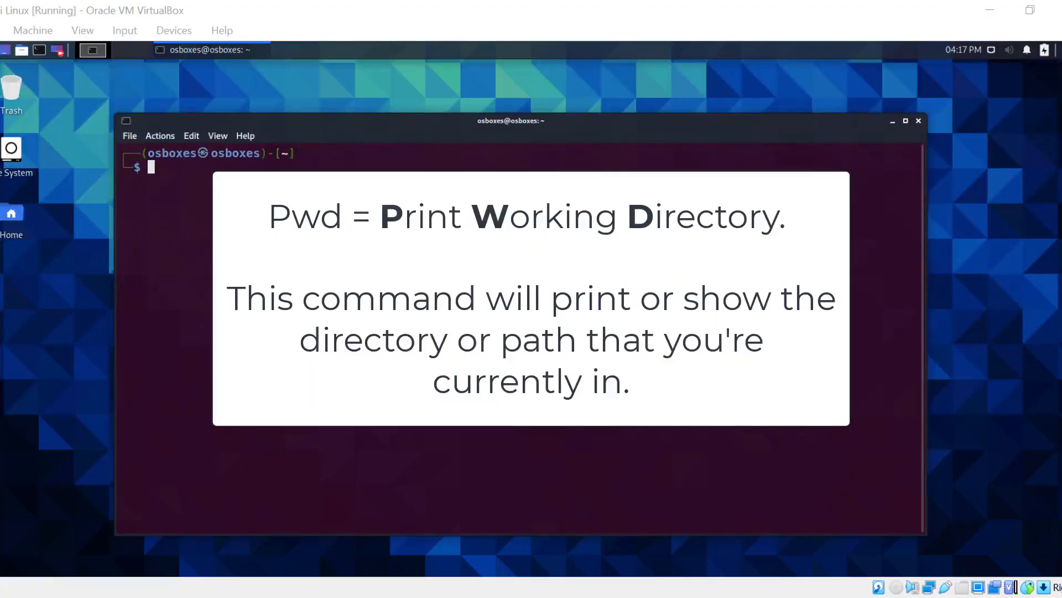
mouse_move(590, 100)
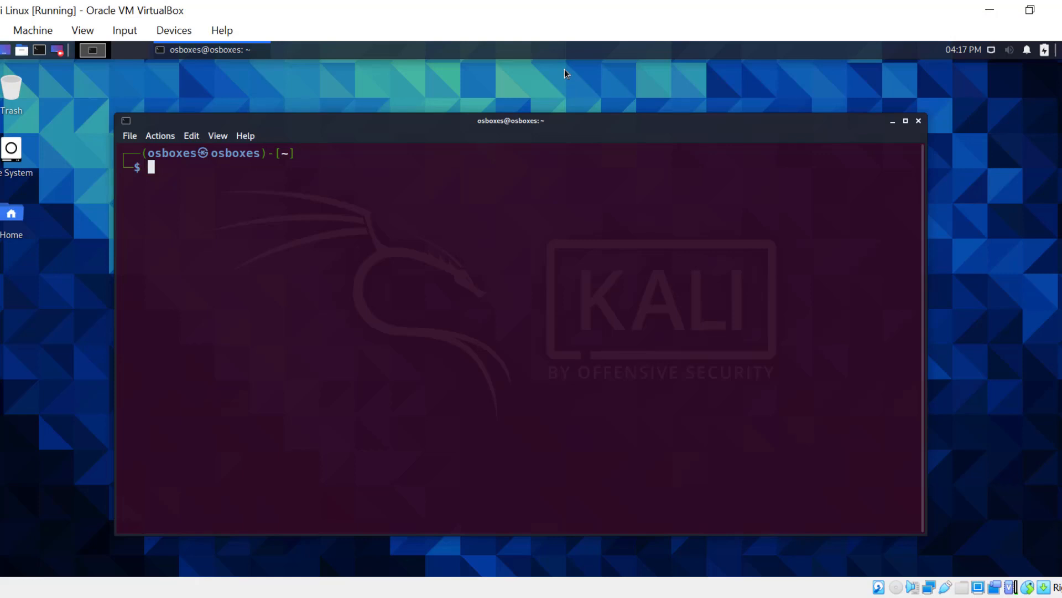
Print the current working directory with pwd, showing the osboxes home folder
text(pwd)
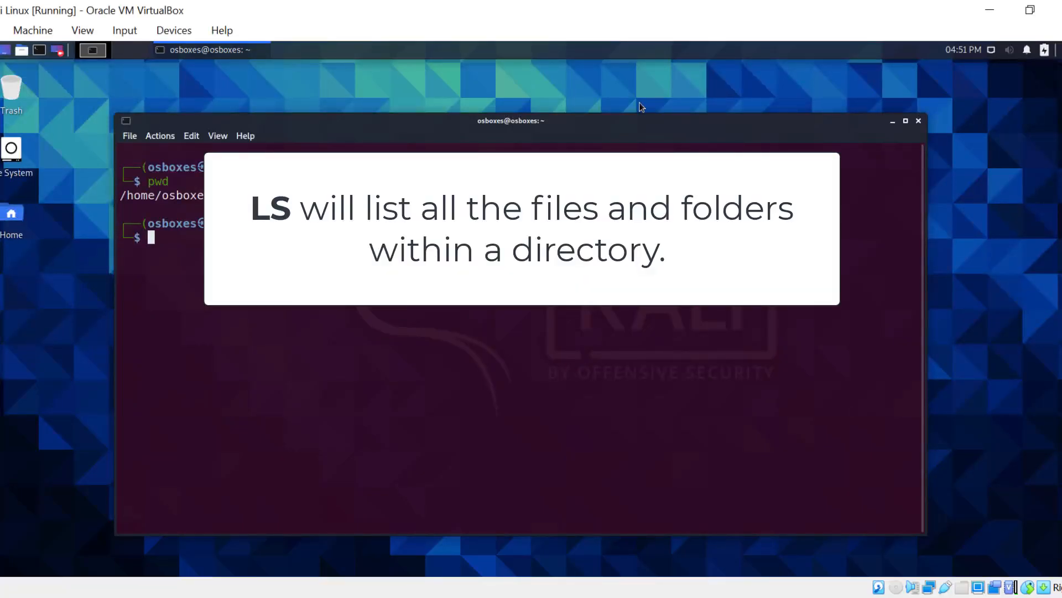
List the home folder's contents with ls, then list the Cats folder
text(ls)
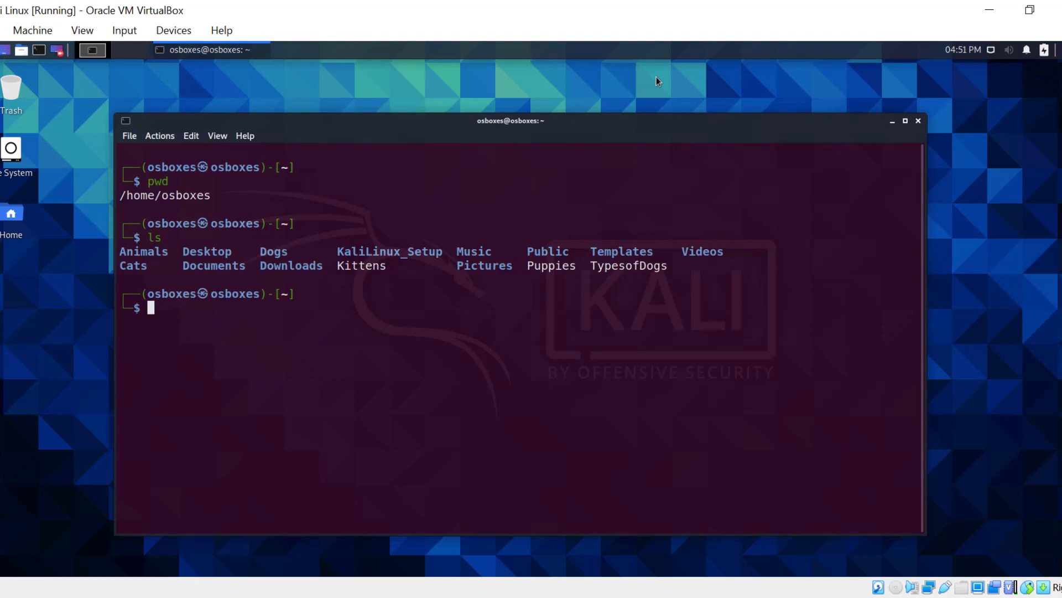
text(ls Cats)
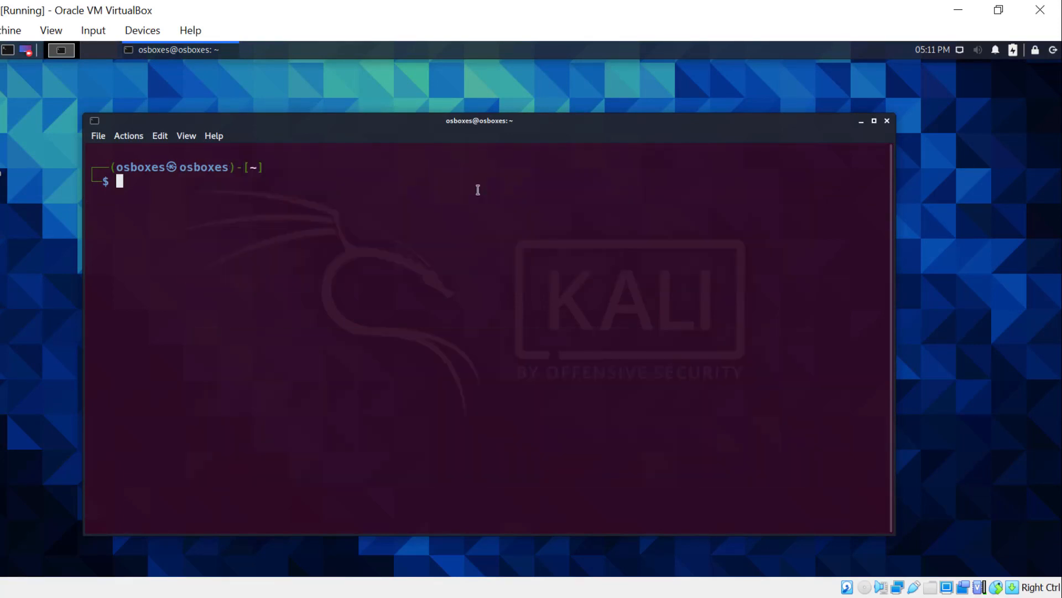
mouse_move(532, 98)
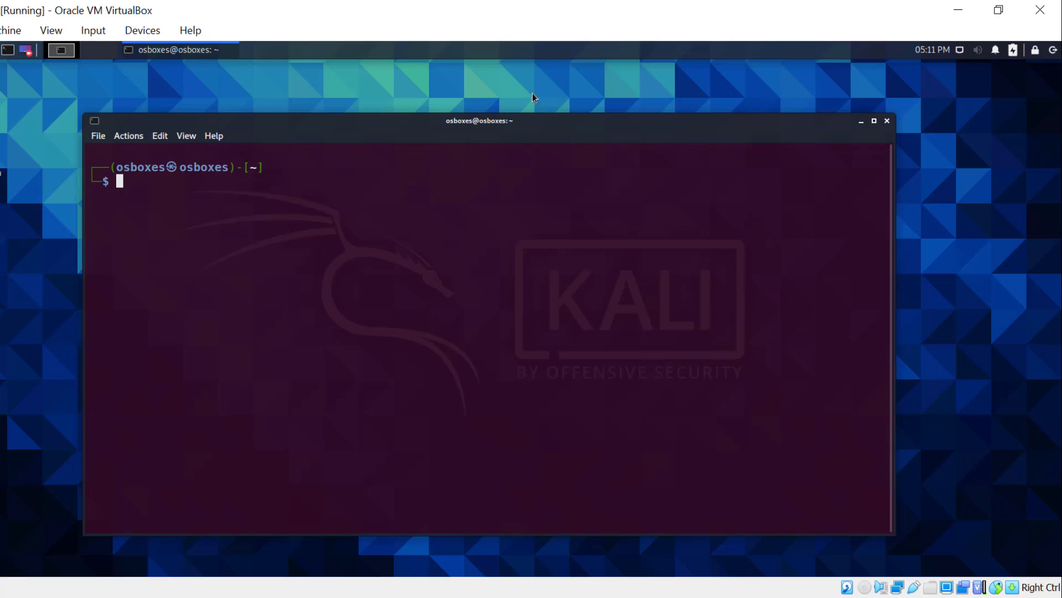
Create a new Birds directory in the home folder with mkdir
text(mkdir Birds)
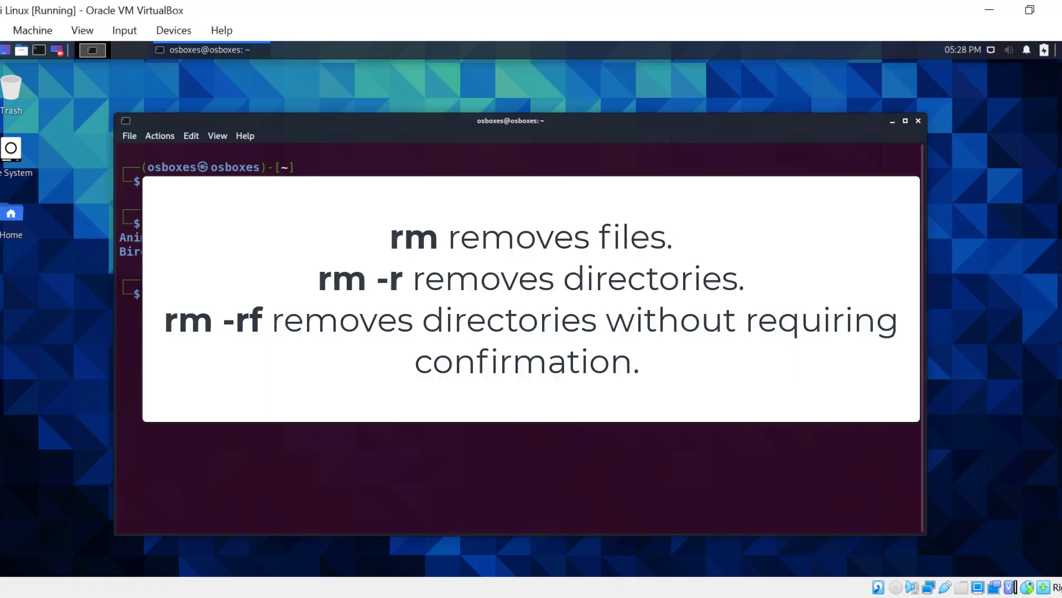
mouse_move(620, 75)
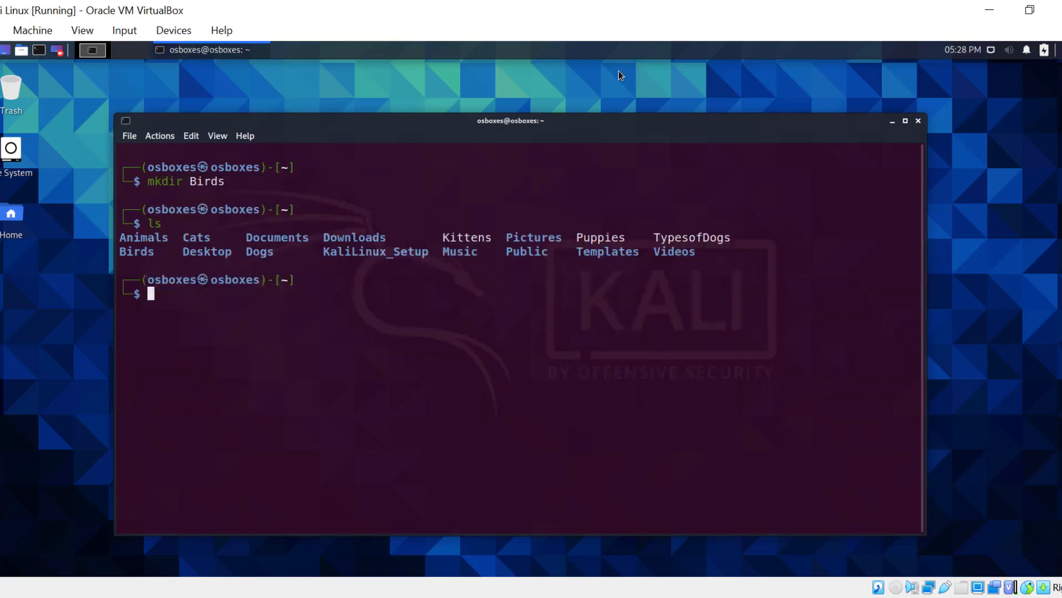
Delete the Birds directory with rm -rf and list the home folder to confirm
text(rm -rf Birds)
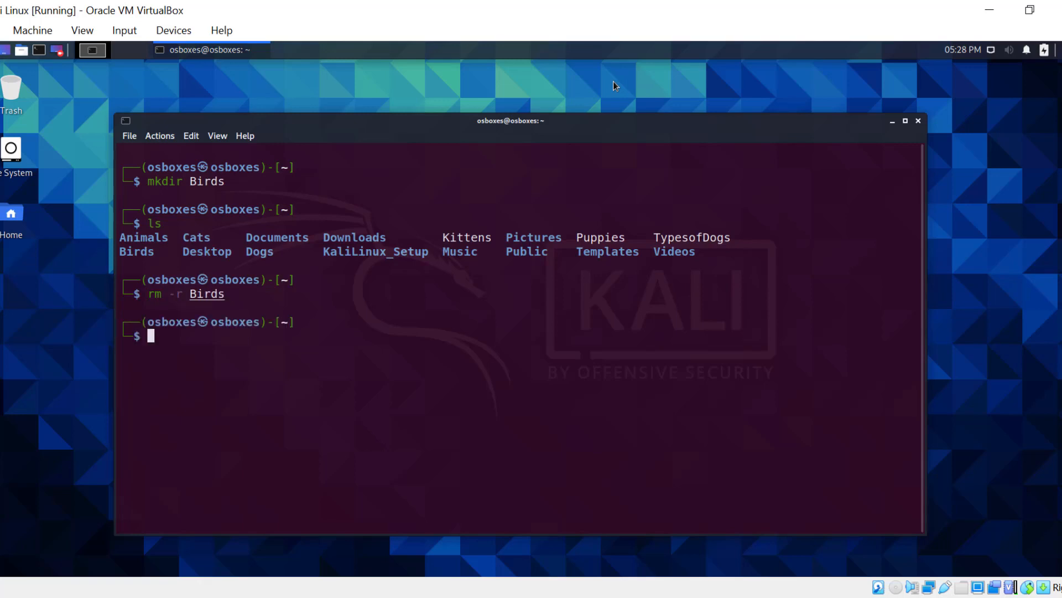
text(ls)
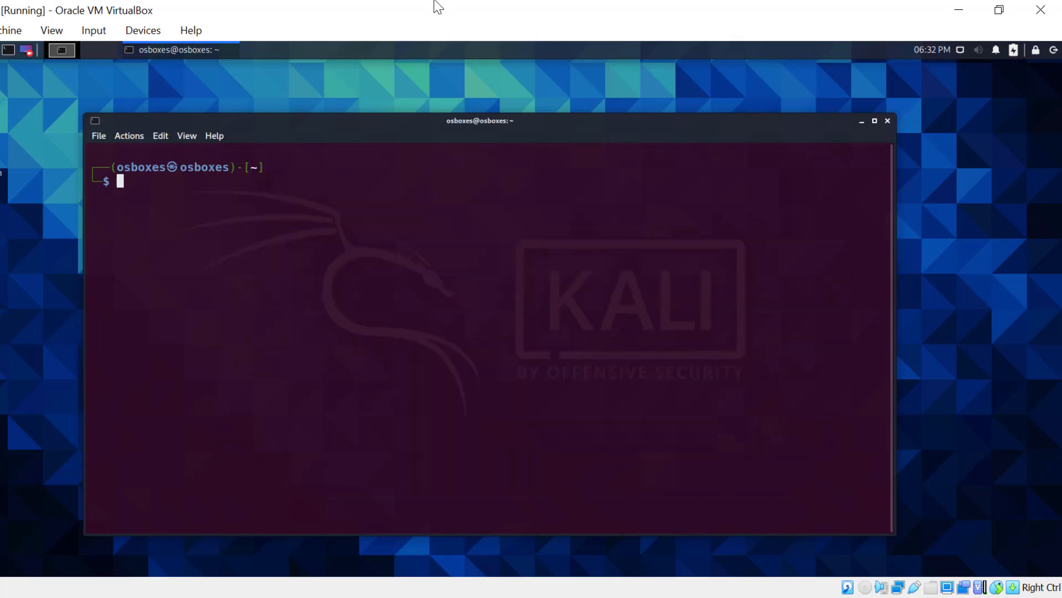
Create an empty Parrots file in the home folder with touch
text(touch Animals)
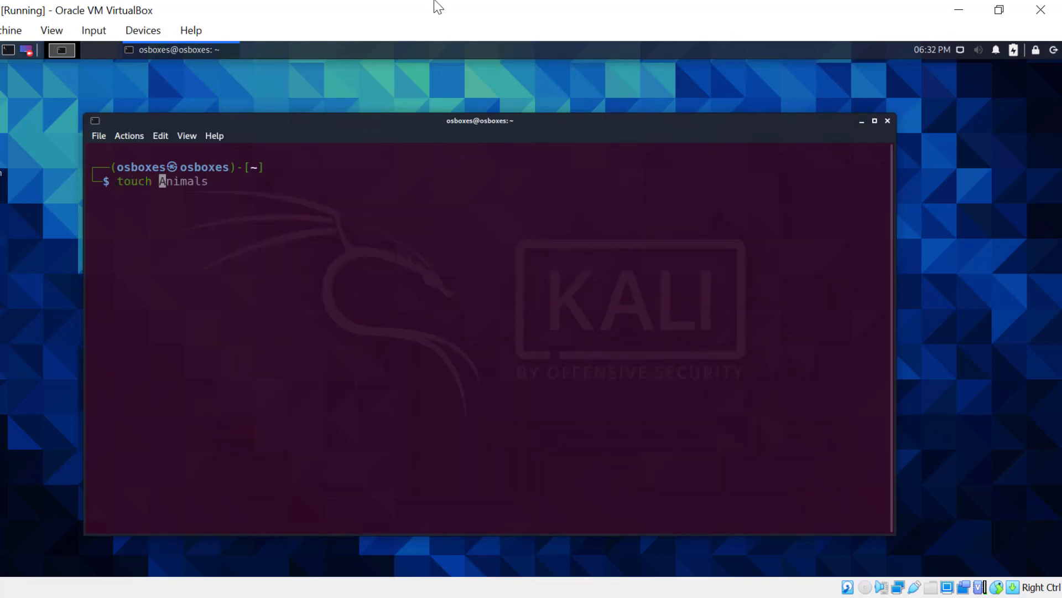
text(Parrot)
text(ls)
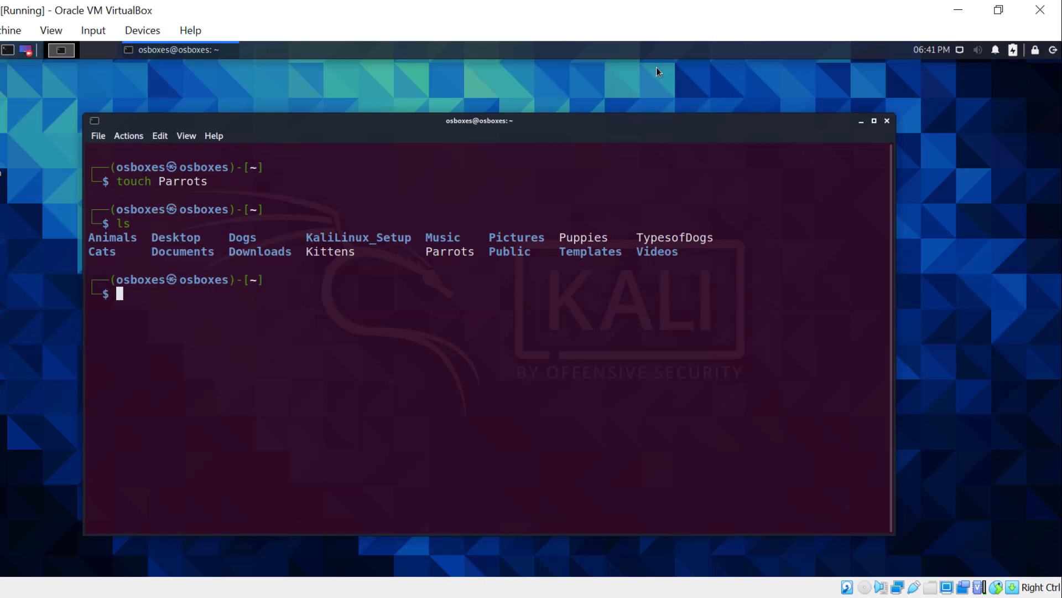
Copy Parrots to a new Eagles file with cp and list the folder to confirm
text(cp P)
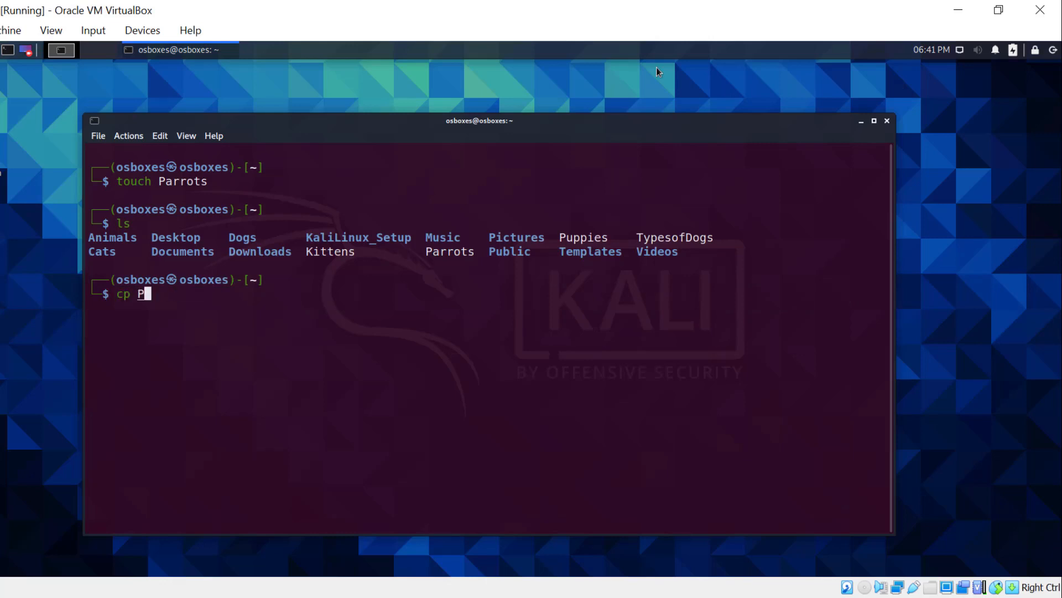
text(arrots Ea)
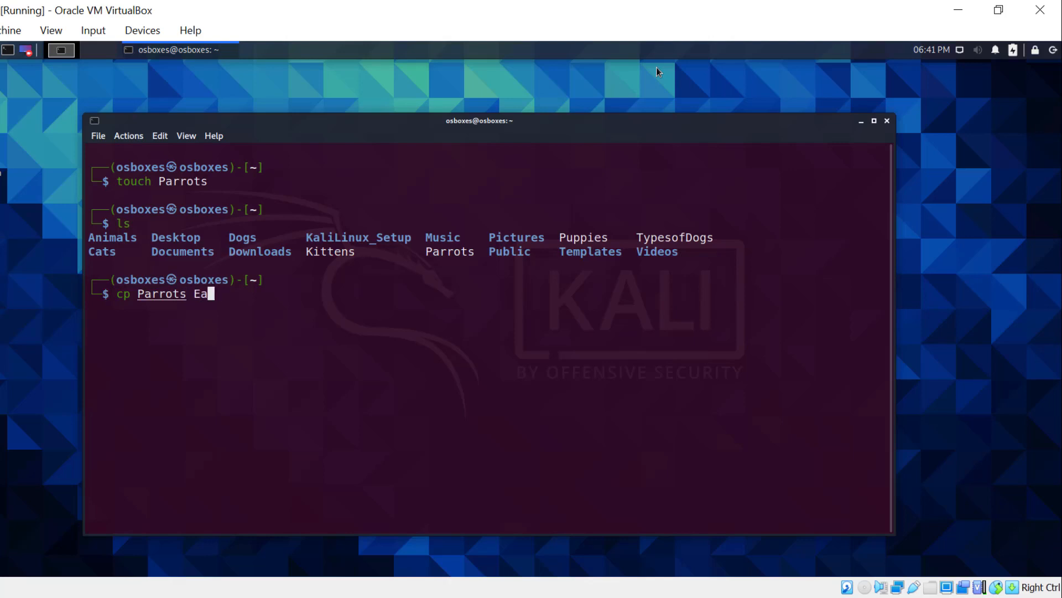
text(gles)
text(ls)
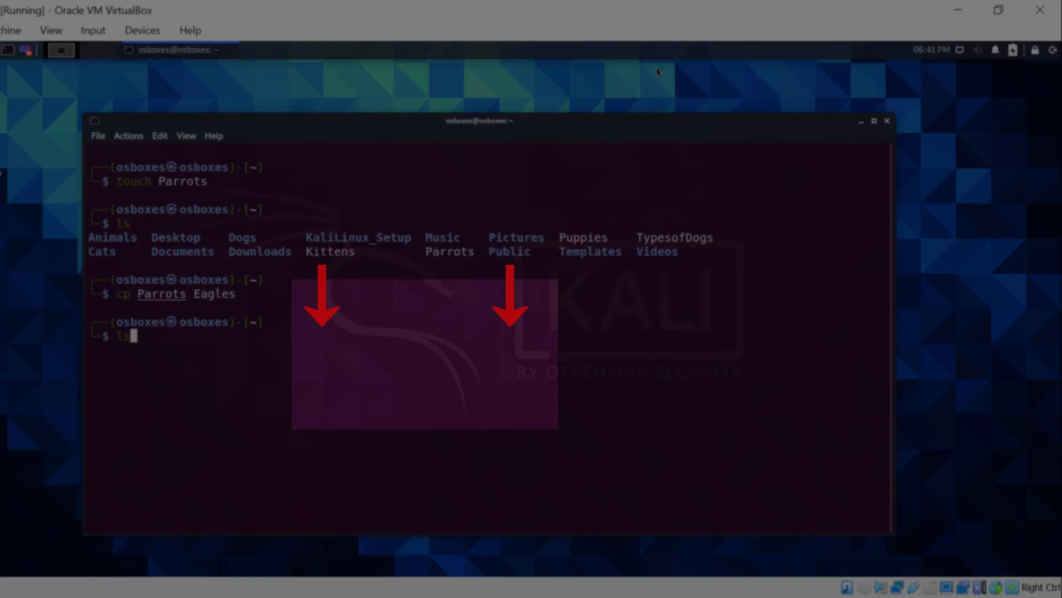
key(Return)
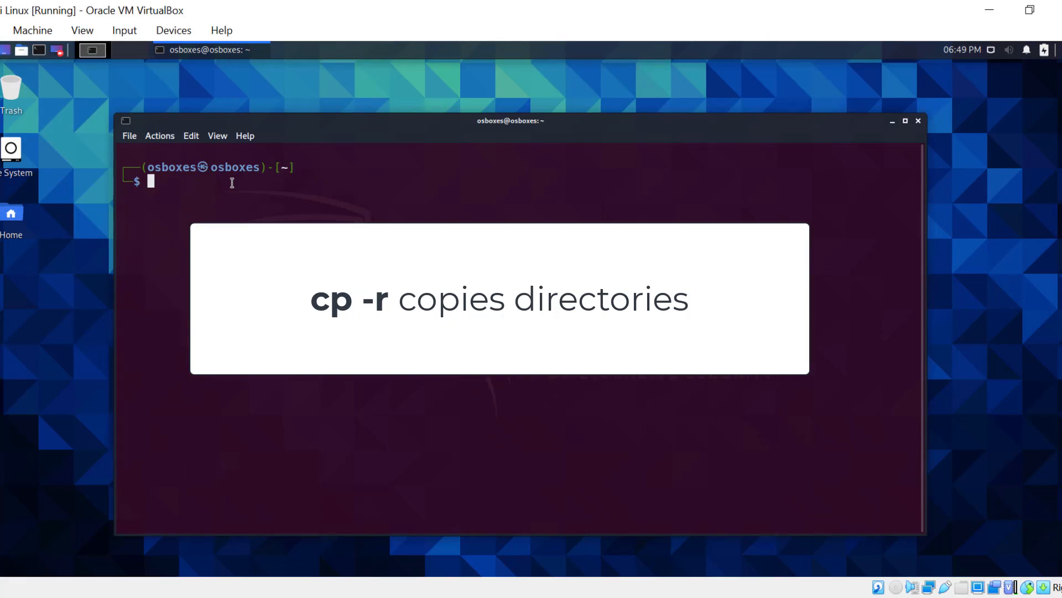
List Cats, copy the Cats folder into Dogs with cp -r, and list to verify
text(ls)
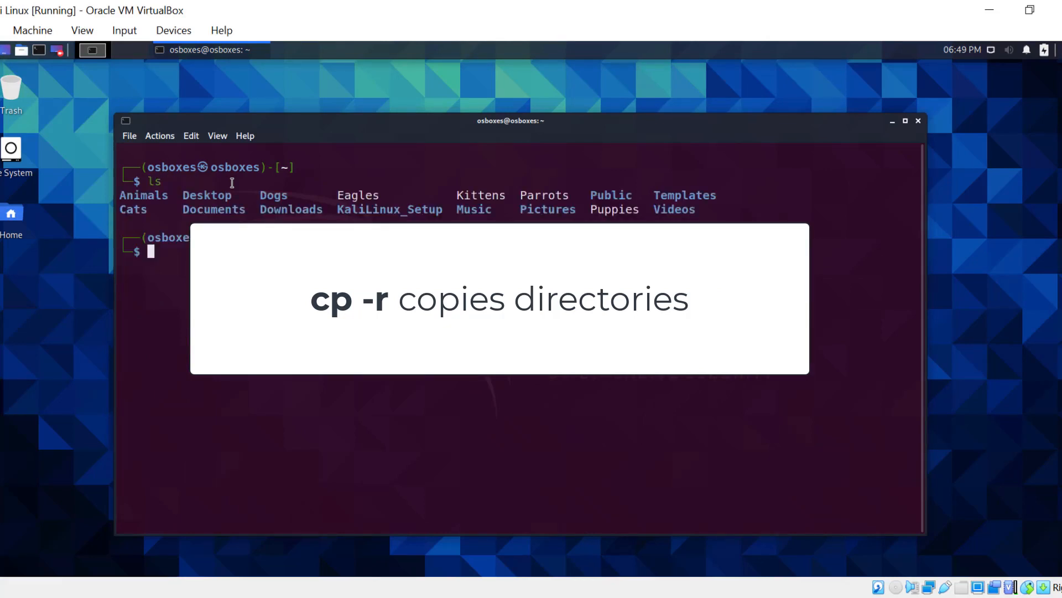
text(ls Cats)
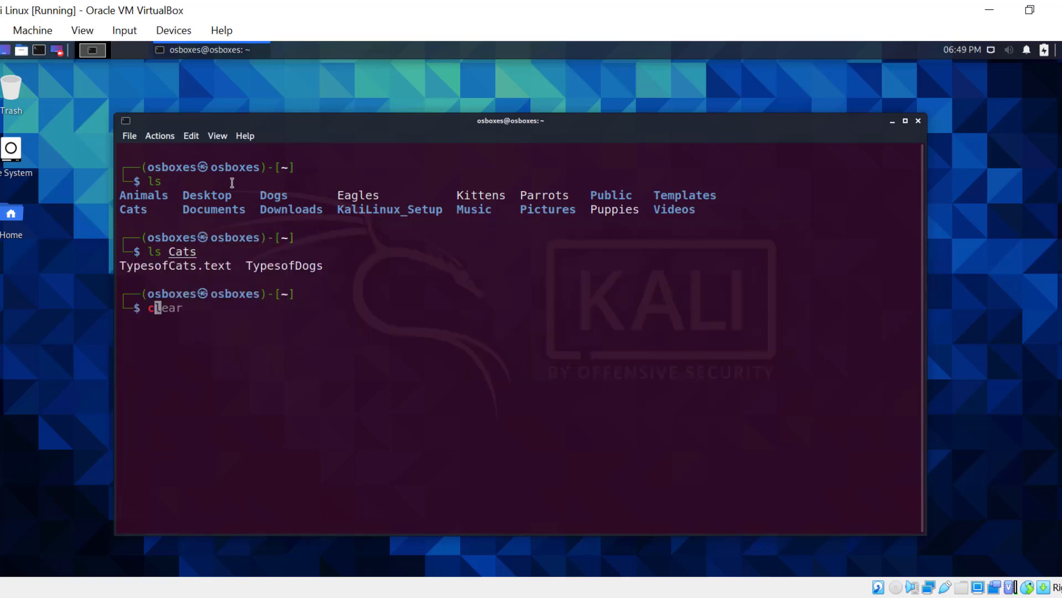
text(cp -r)
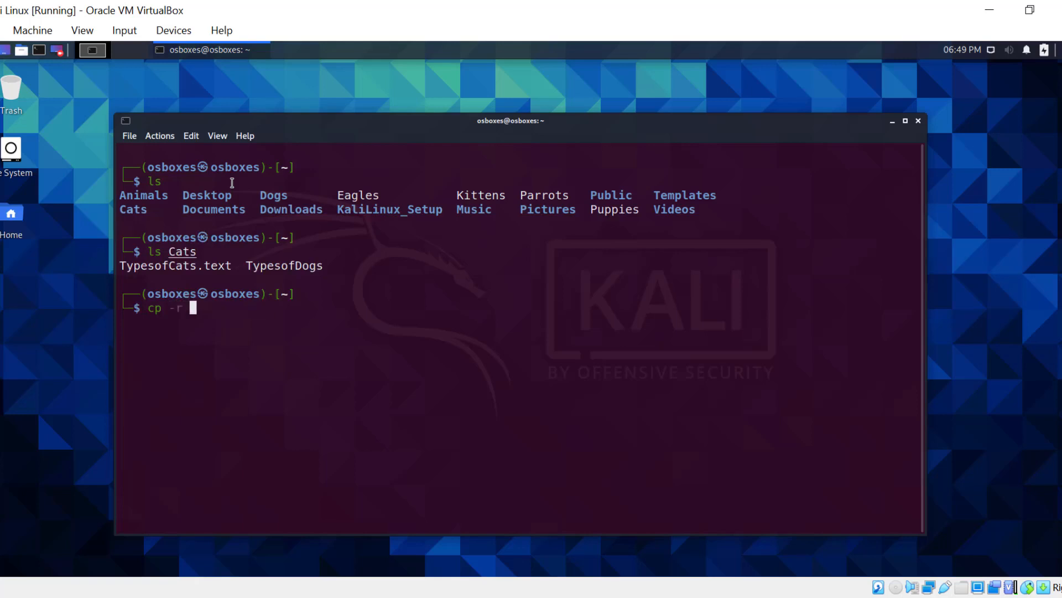
text(Cats)
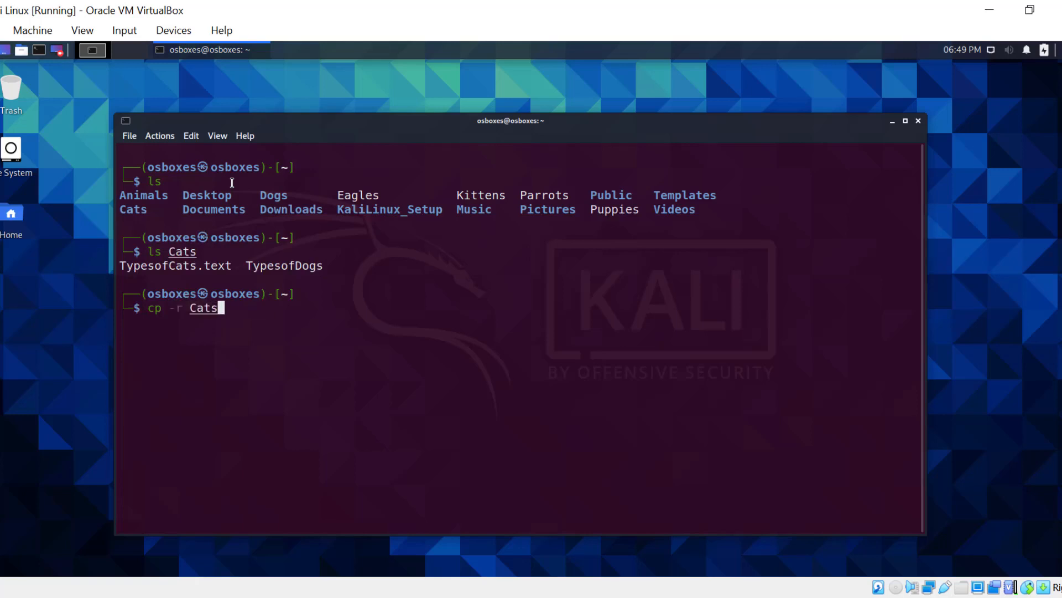
text(Dogs)
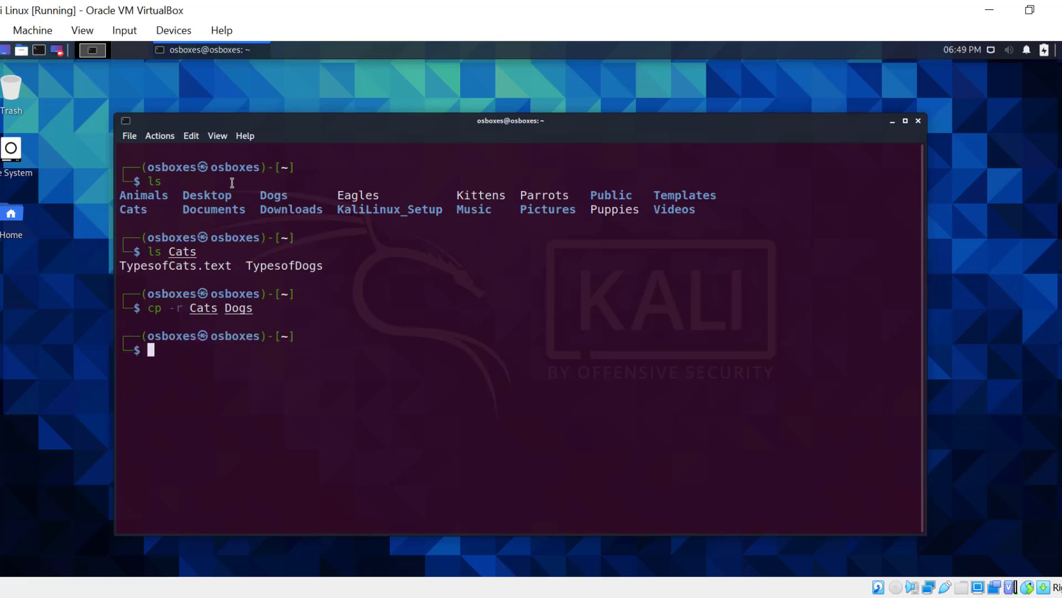
text(ls Cats)
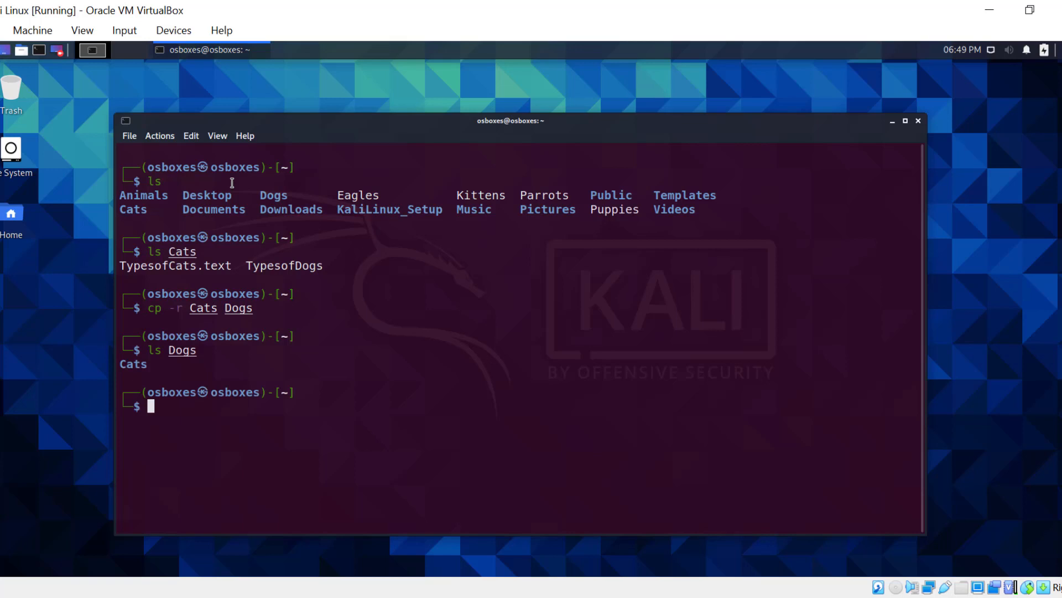
mouse_move(300, 56)
text(ls)
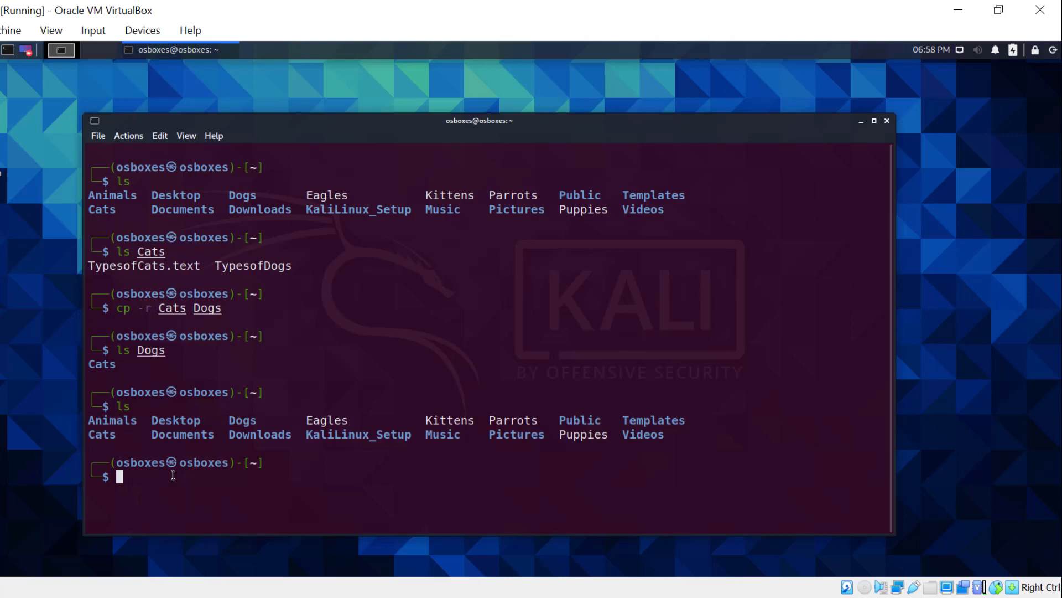
Move Kittens into the Cats folder with mv and list Cats to confirm it is inside
text(mv TypesofDogs Cats)
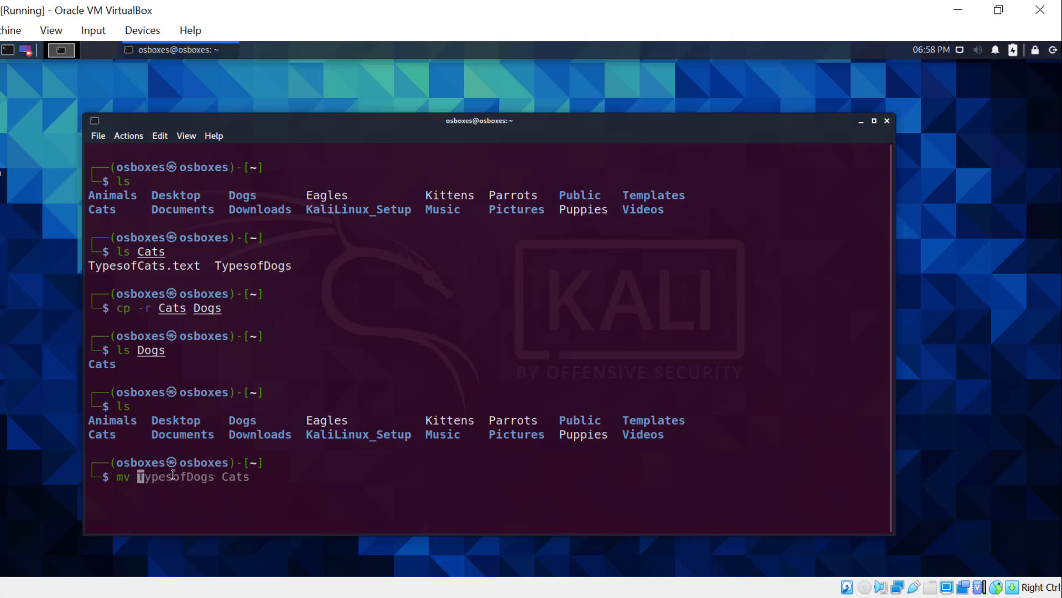
text(Kittens)
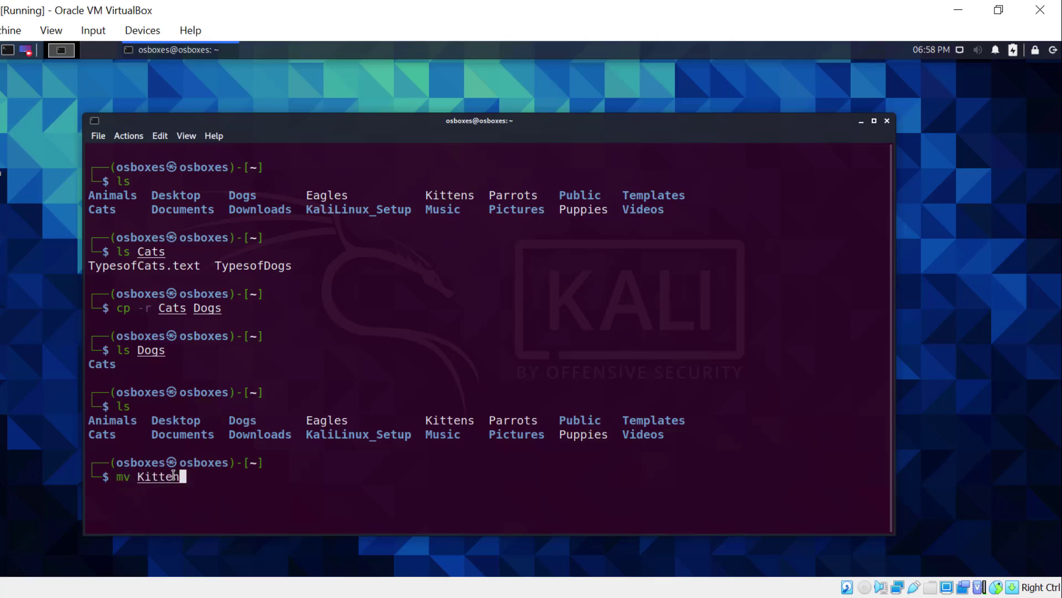
text(s)
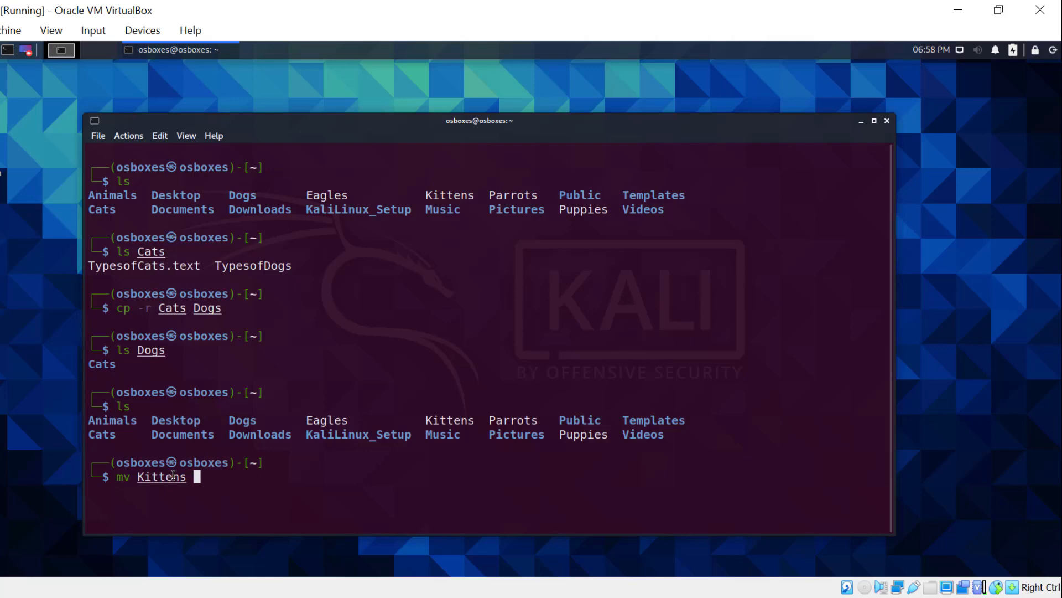
text(Cats)
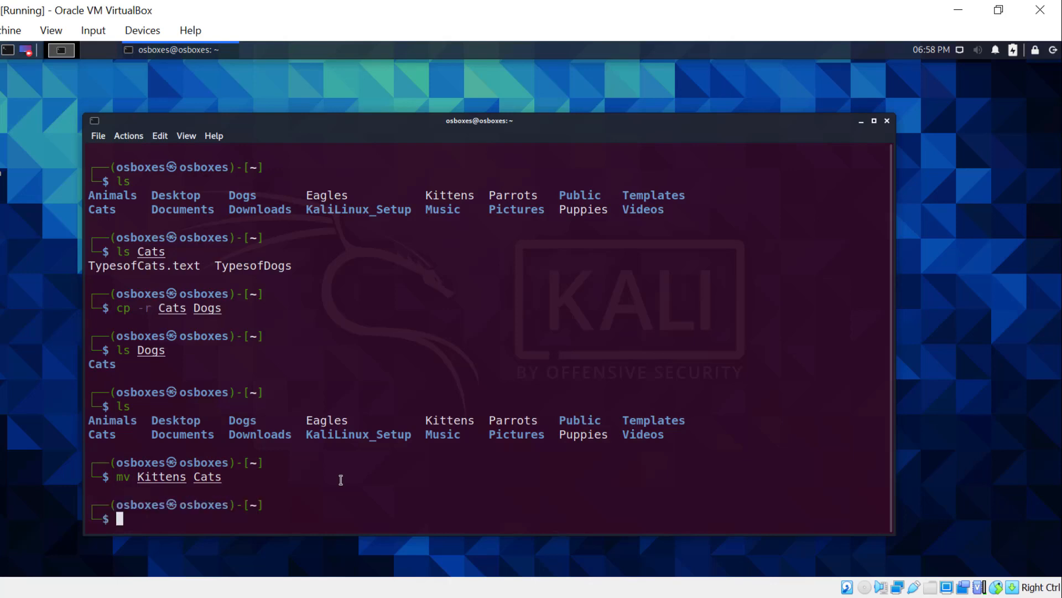
text(ls Dogs)
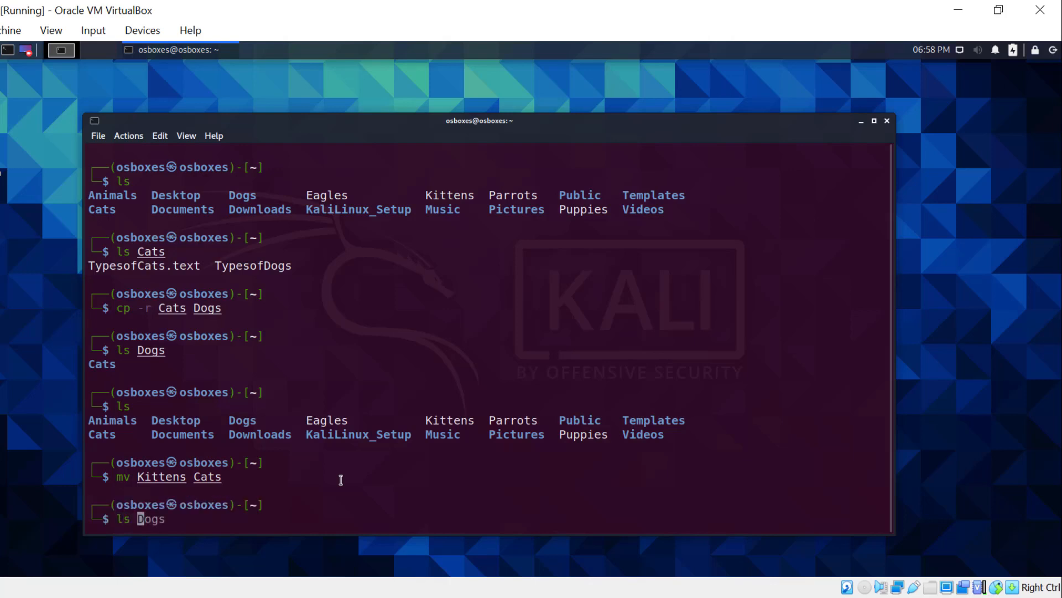
key(Return)
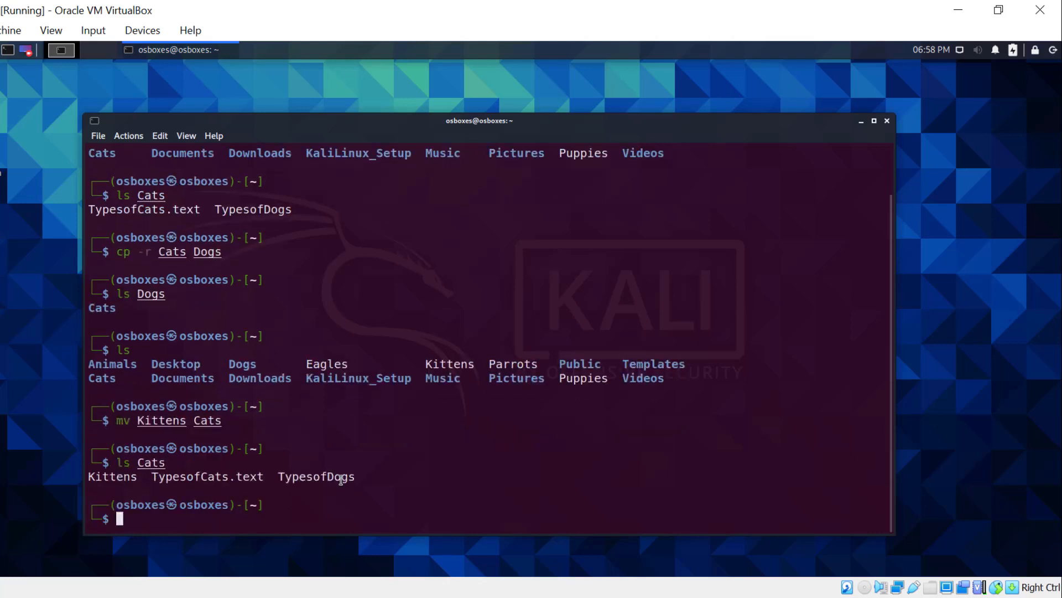
text(ls Cats)
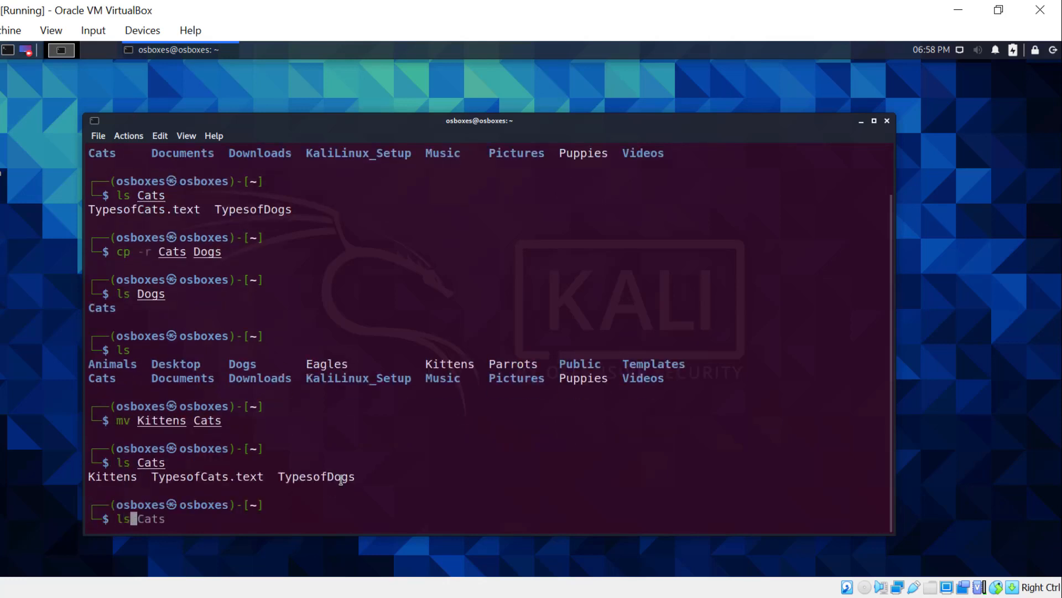